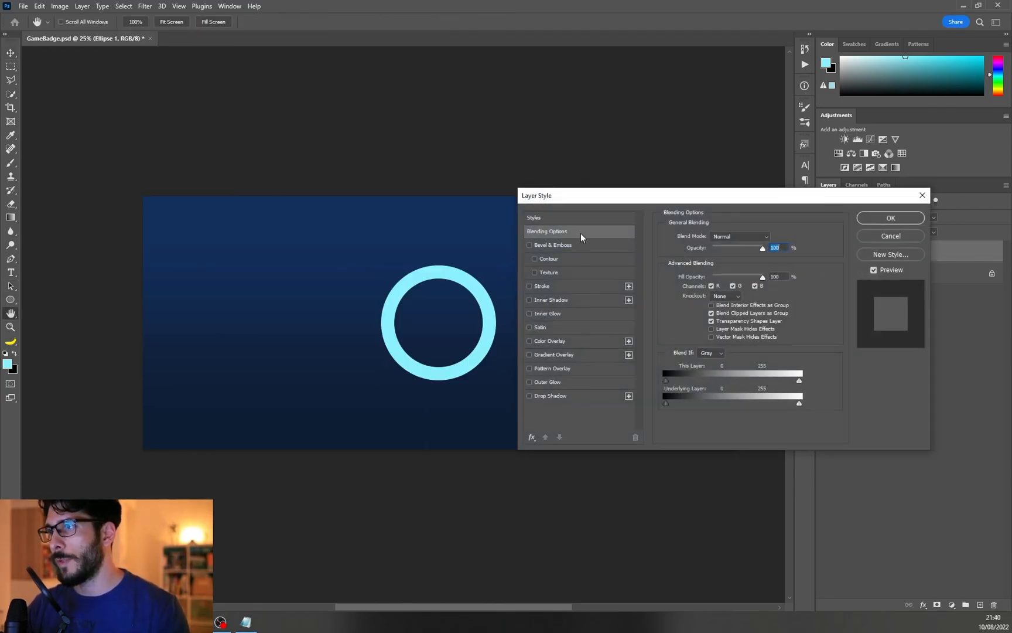
- Give the ring an Angle-style gold Gradient Overlay with edited gold stops and an Inner Shadow
click(529, 355)
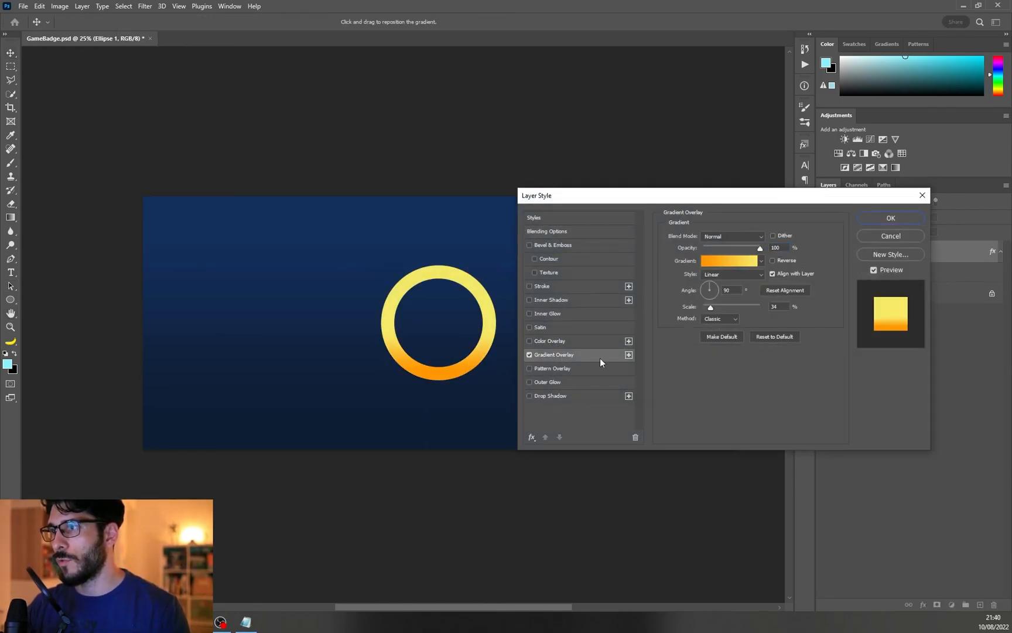
click(732, 274)
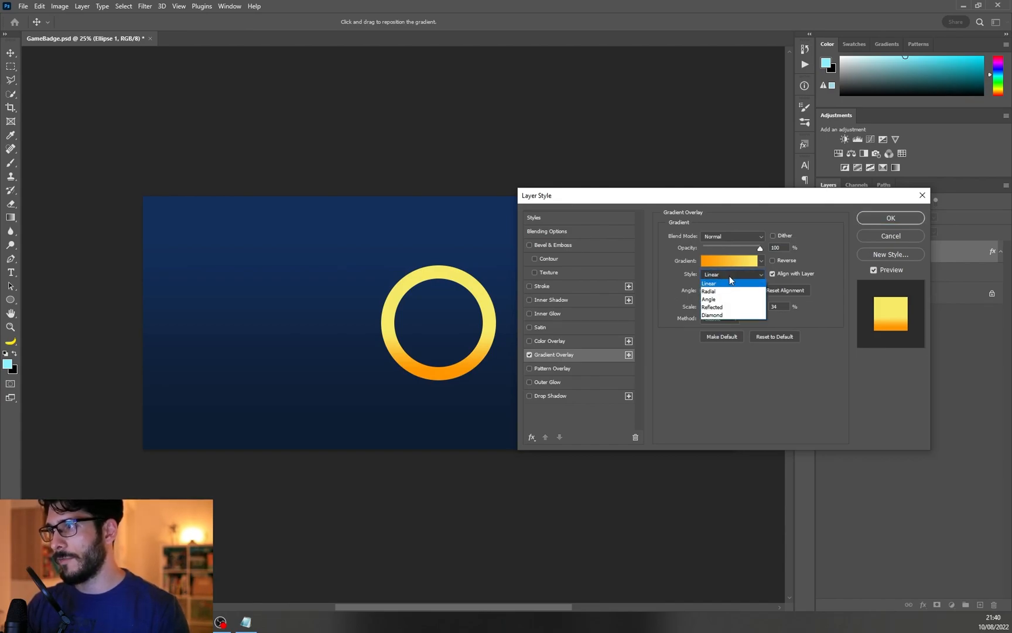
click(709, 299)
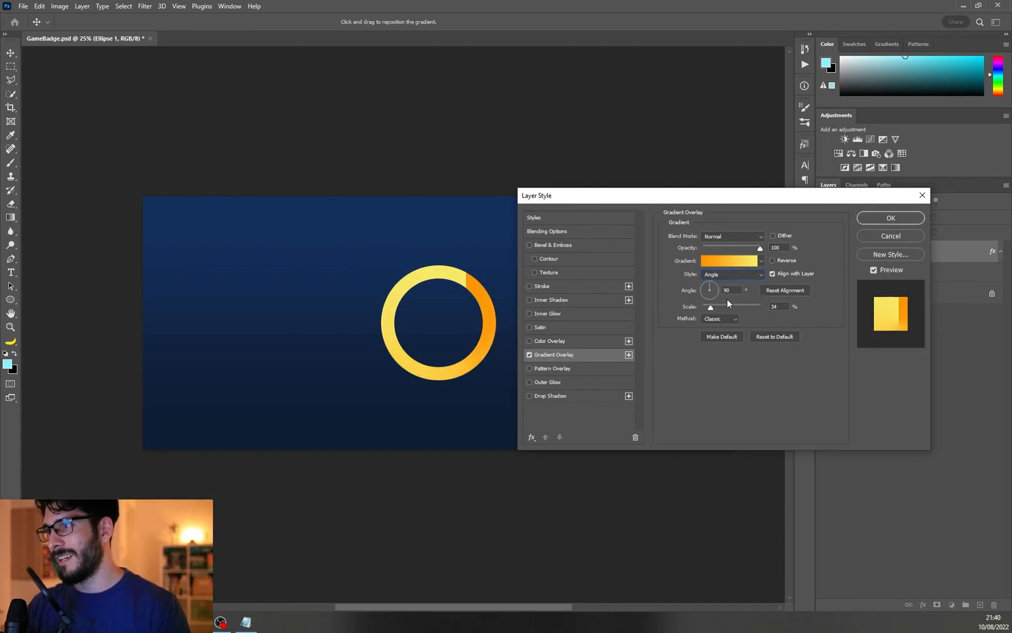
click(727, 261)
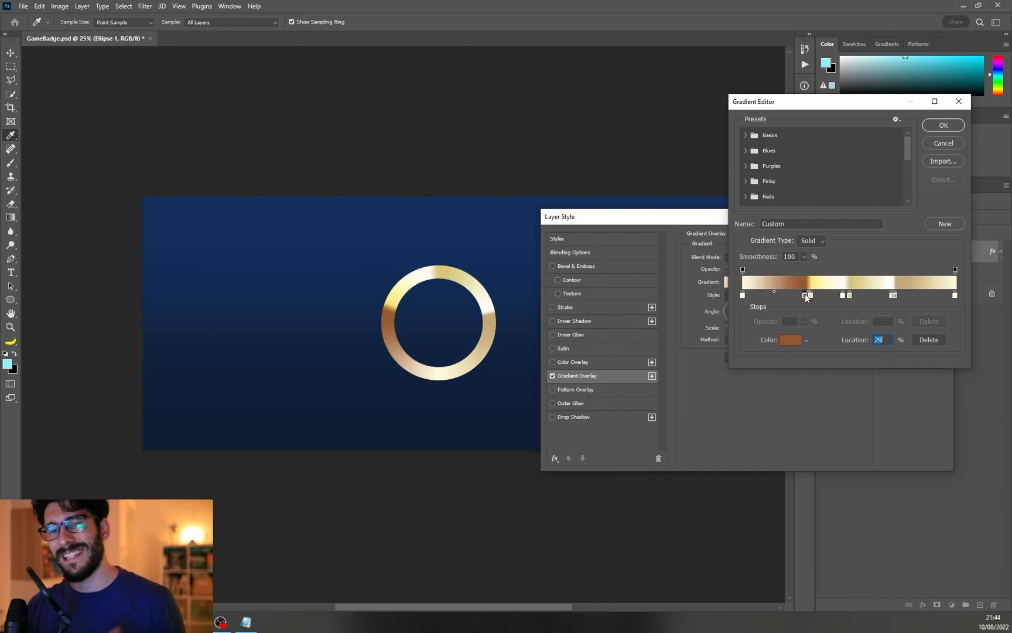
mouse_move(850, 295)
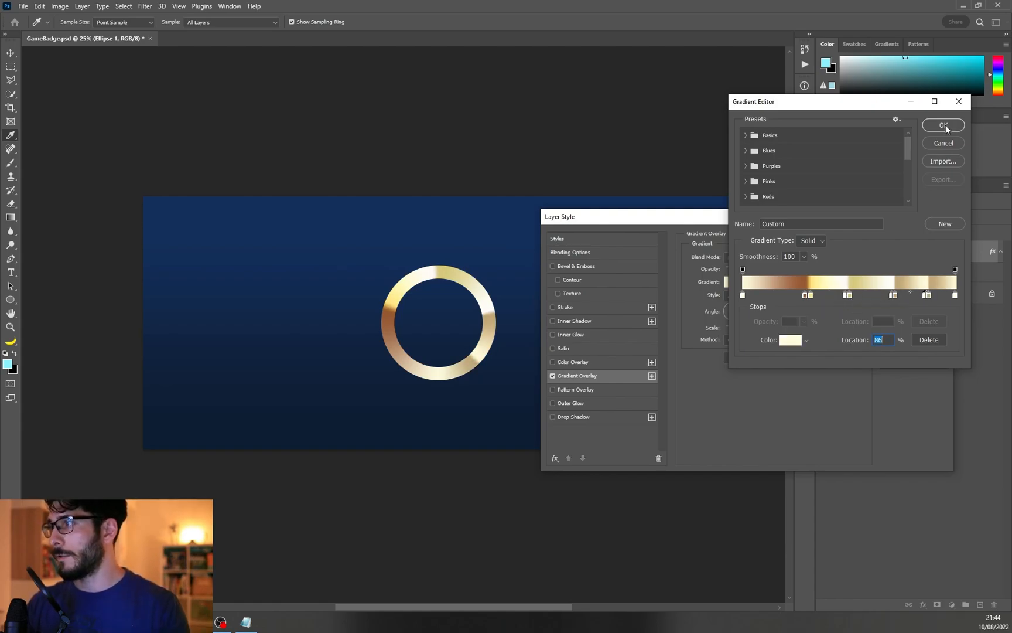
click(942, 125)
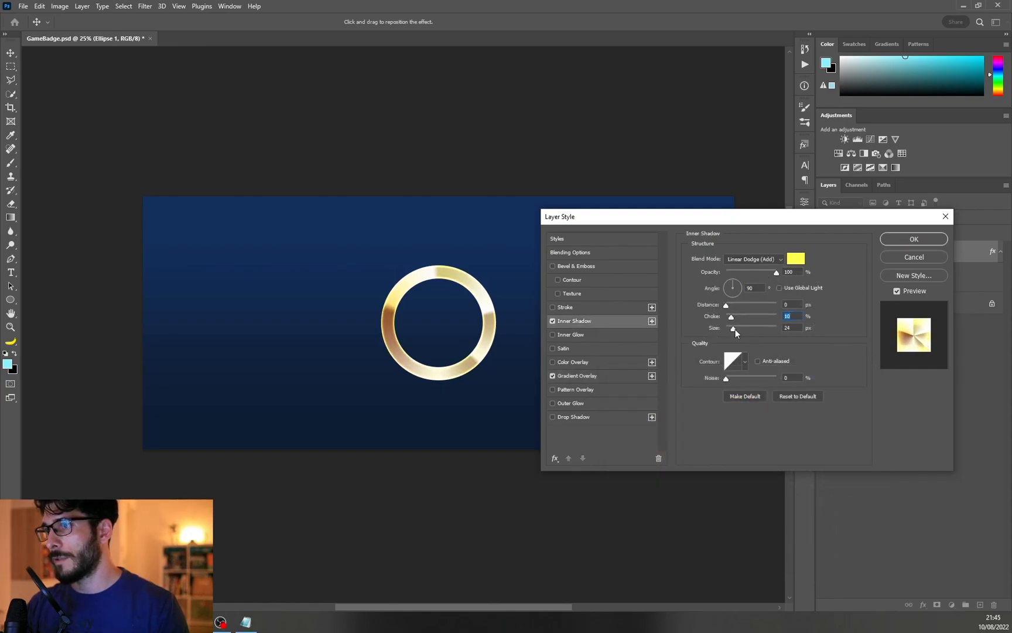
click(913, 239)
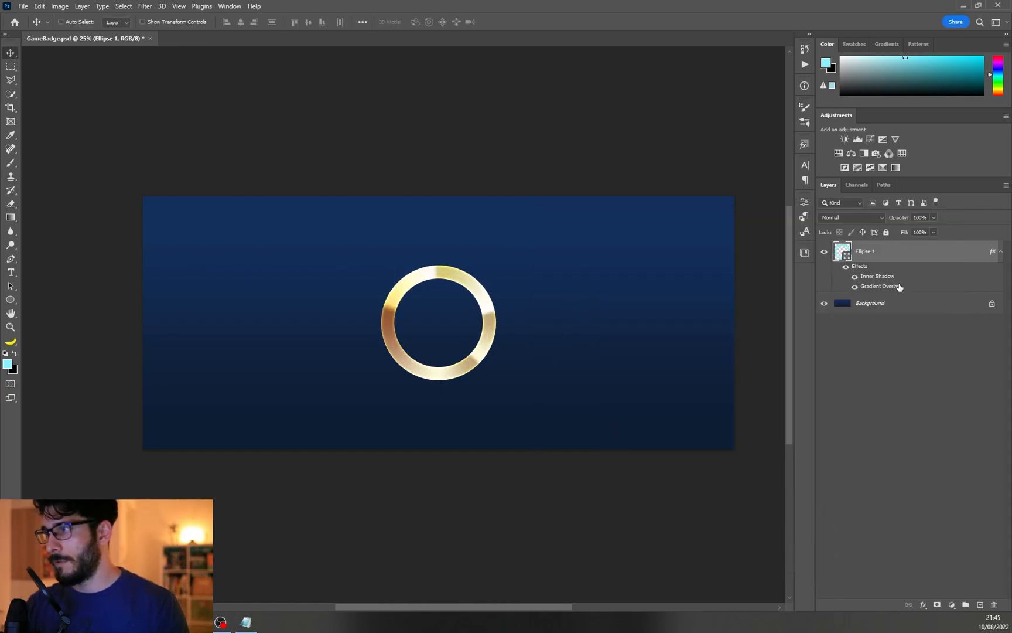
- Duplicate the ring (Ctrl+J), set the copy's gradient angle to -90, then duplicate again
key(Ctrl+J)
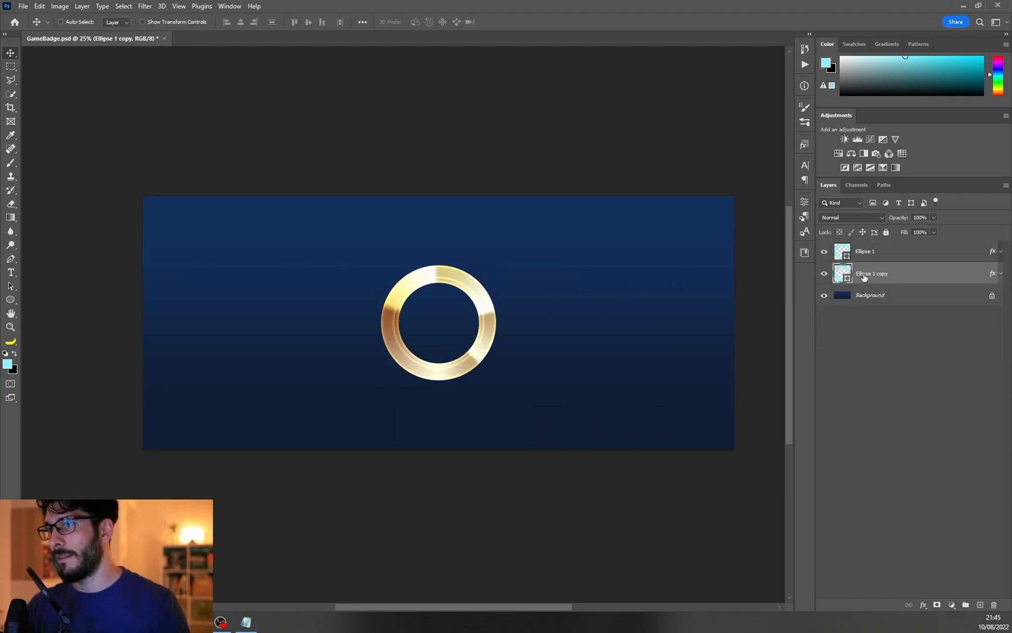
click(1000, 273)
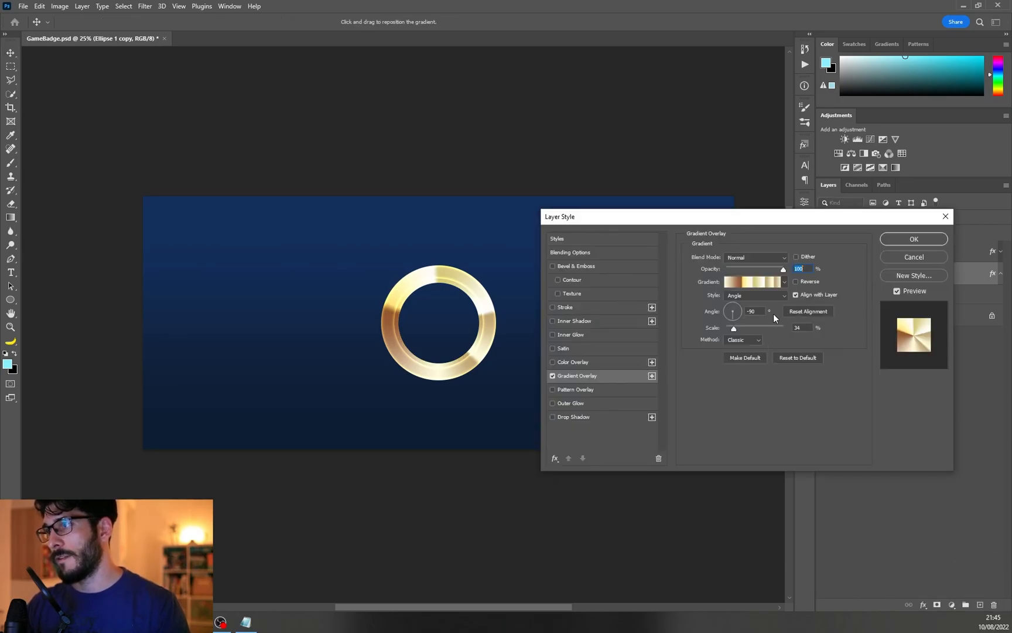
click(912, 239)
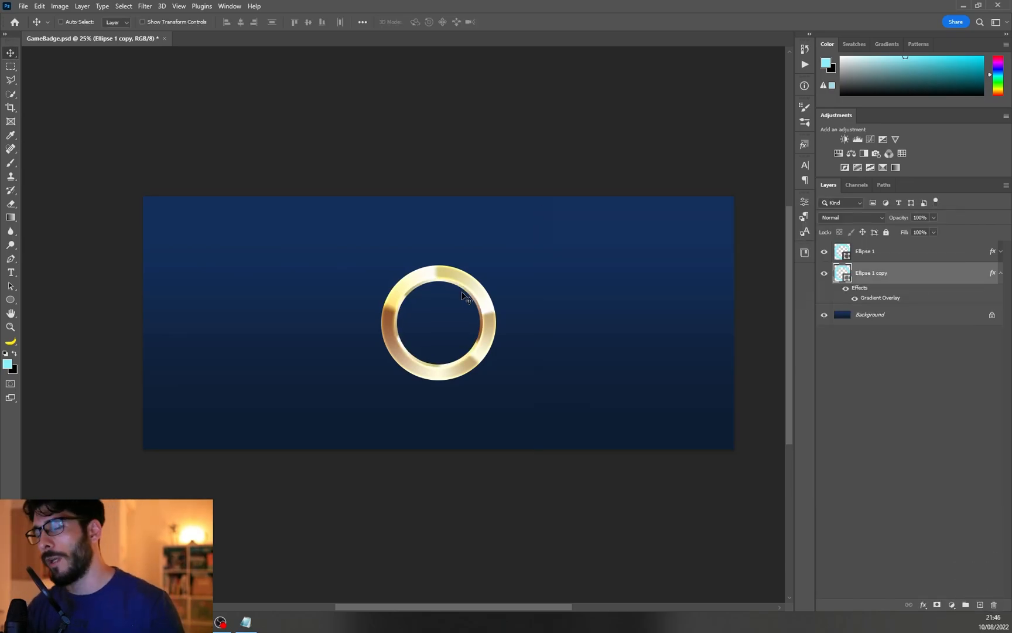
mouse_move(566, 313)
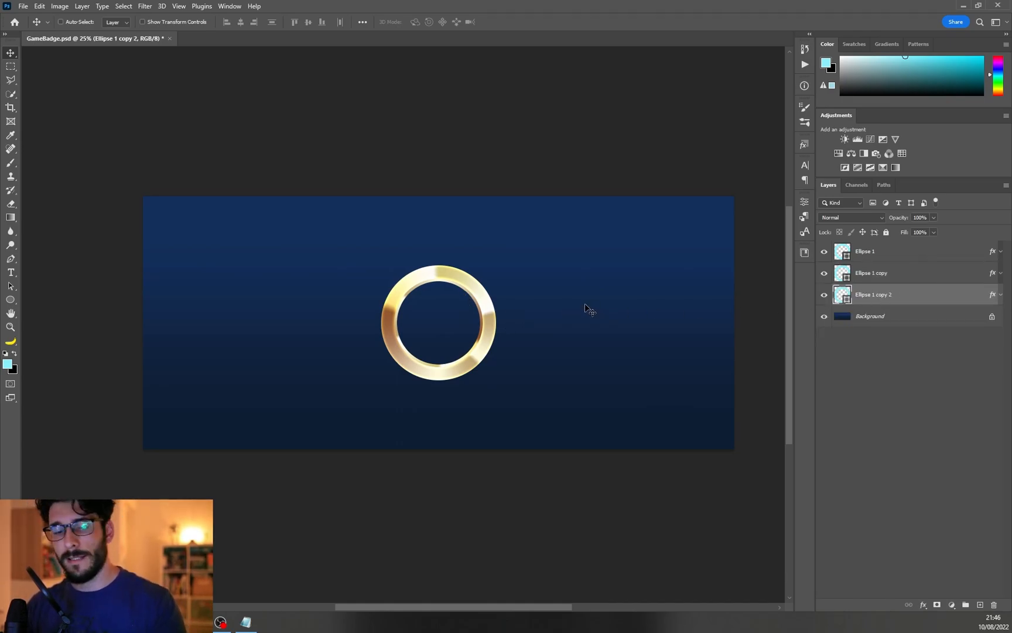
key(ctrl+t)
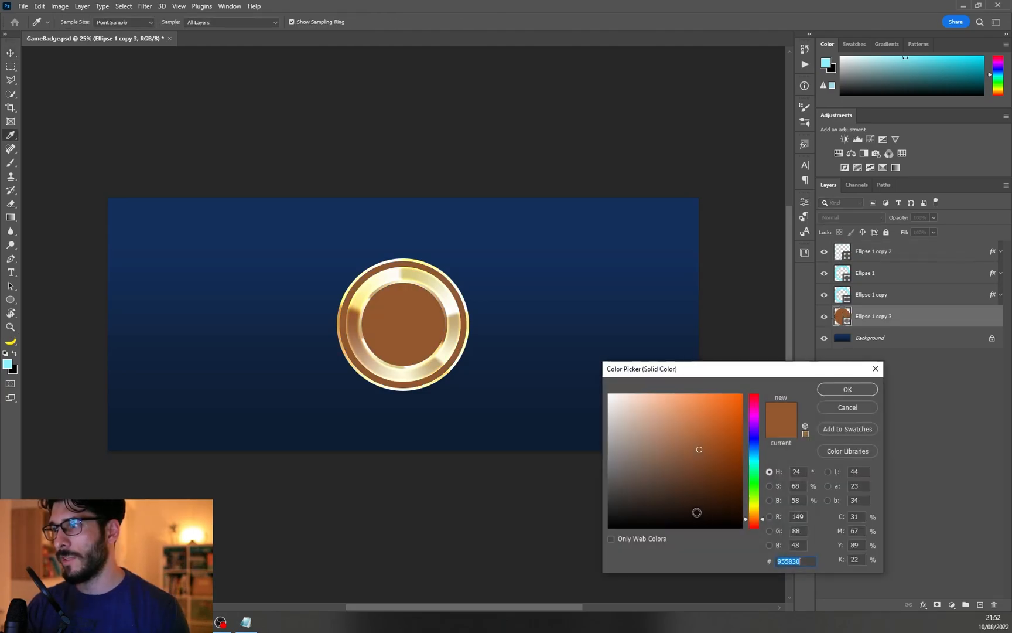
- Fill the centre disc dark brown and give a duplicated ring a white Outer Glow
click(729, 485)
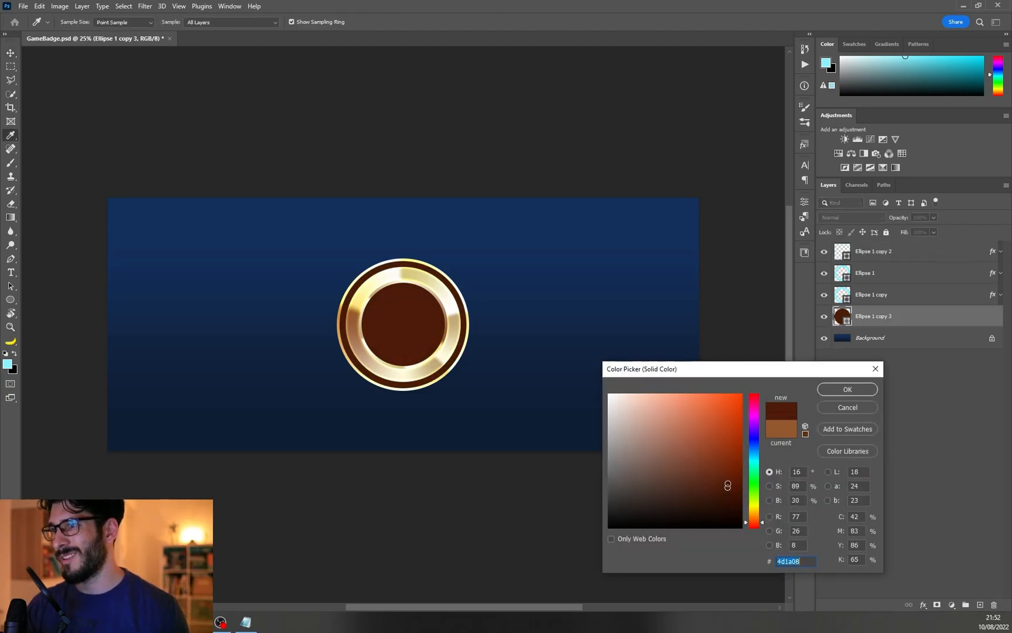
click(847, 389)
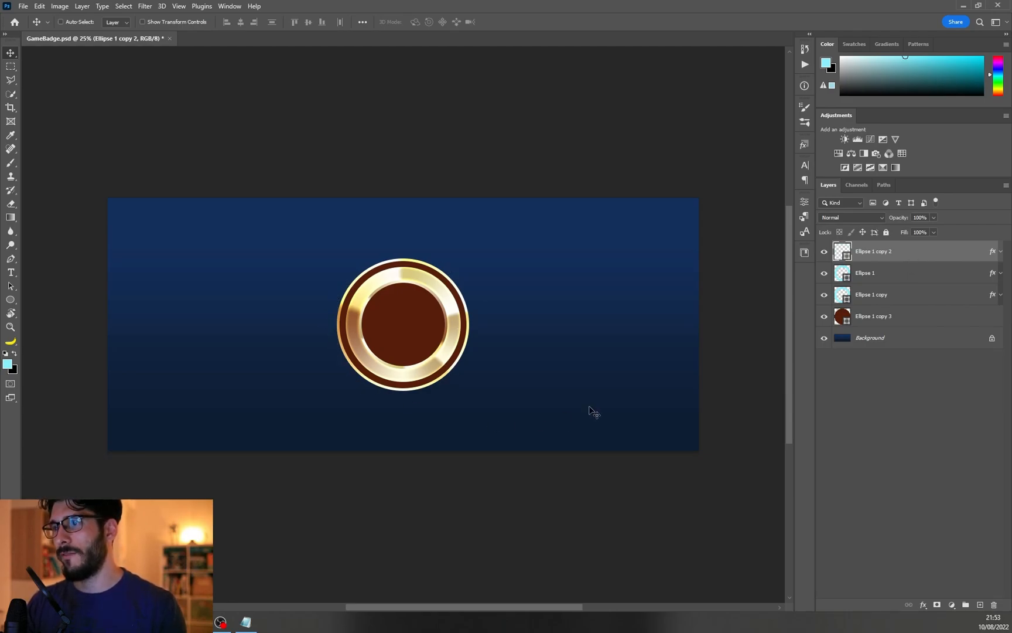
key(ctrl+j)
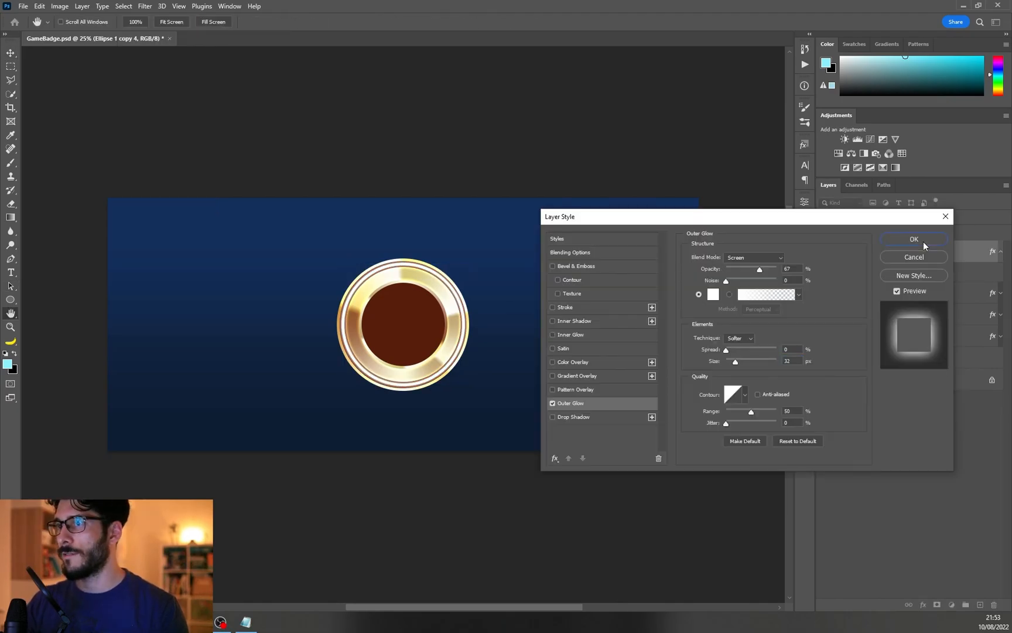
click(912, 239)
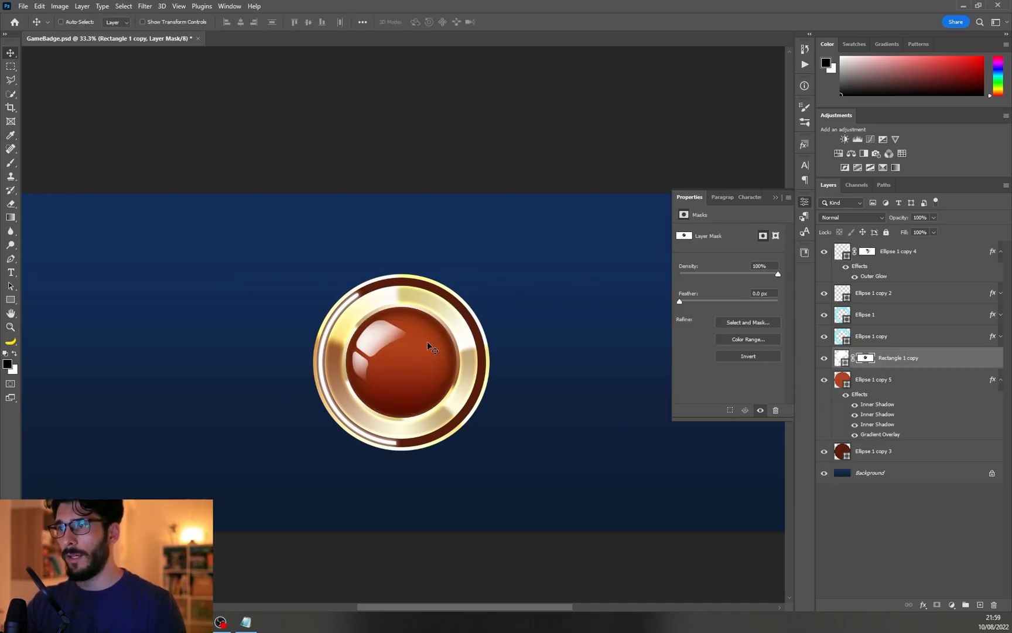
- Shade the glossy red orb with a masked highlight inside the rings
click(874, 378)
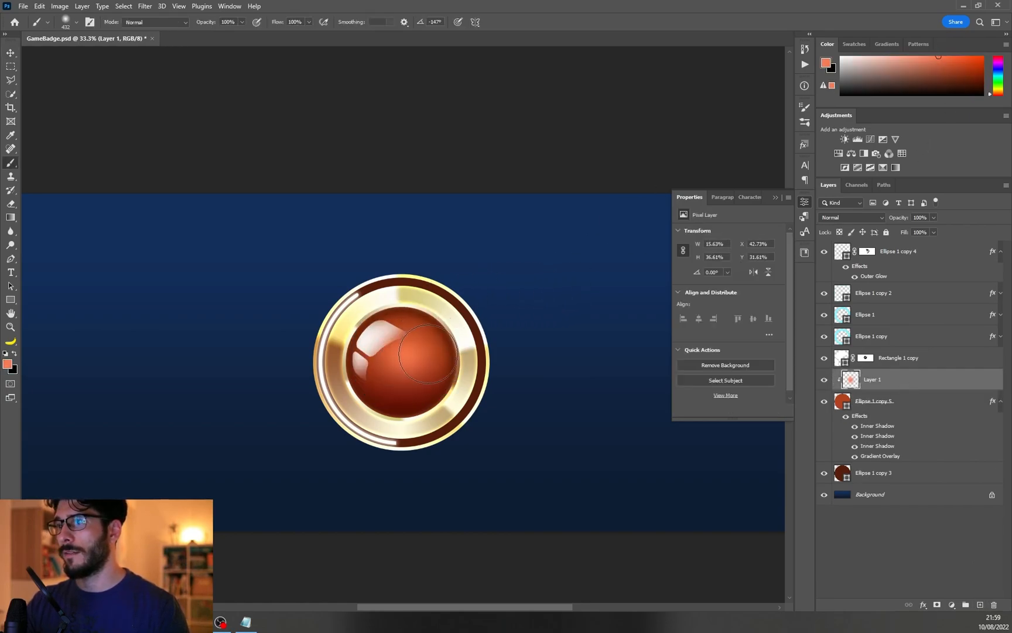
click(11, 53)
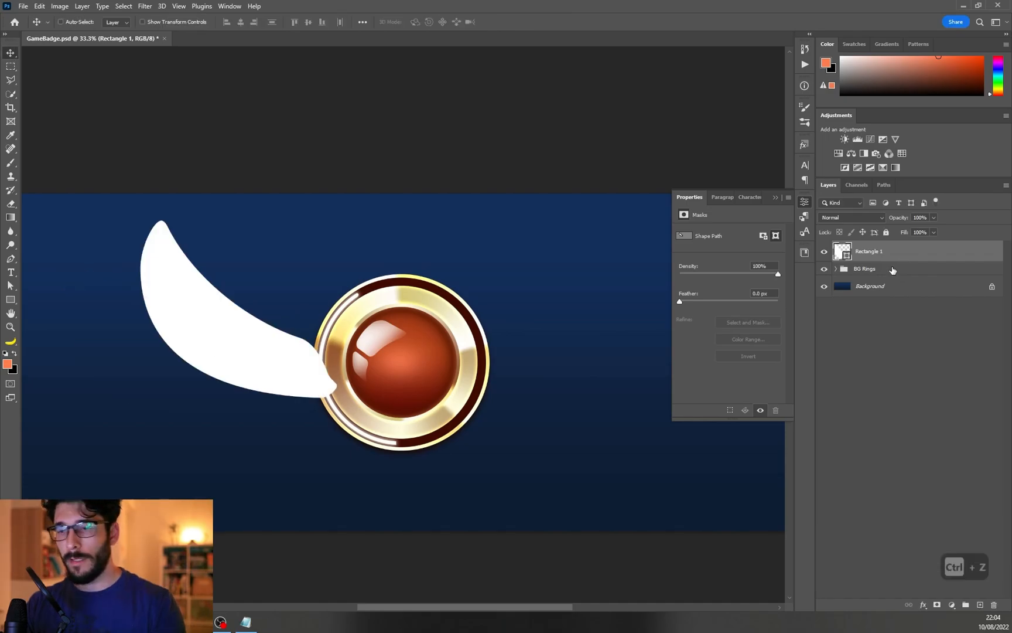
- Shade the left wing feathers with a Gradient Overlay near the rings
key(ctrl+j)
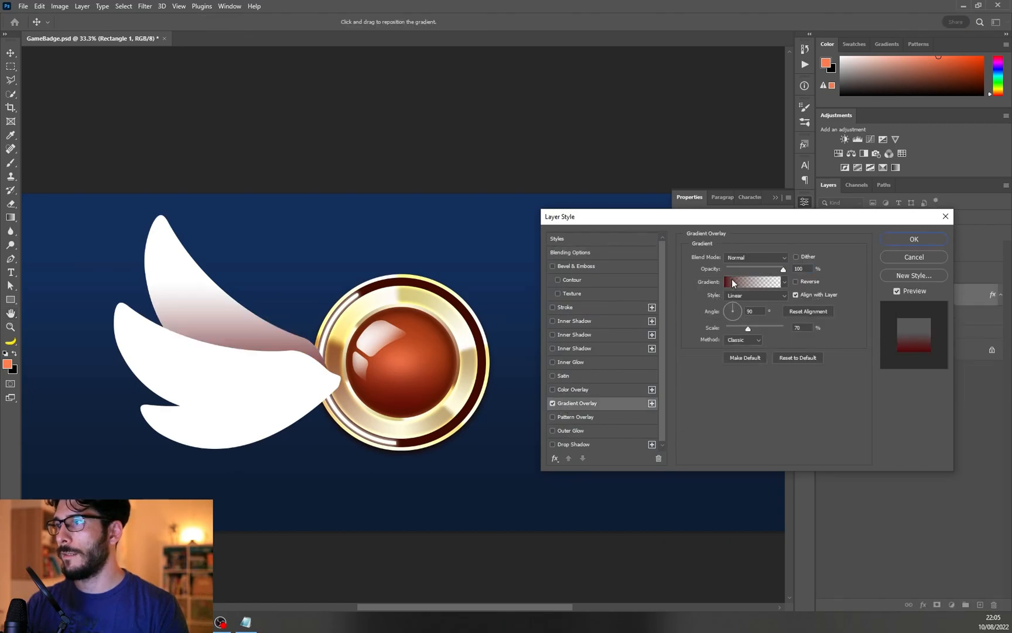
click(913, 239)
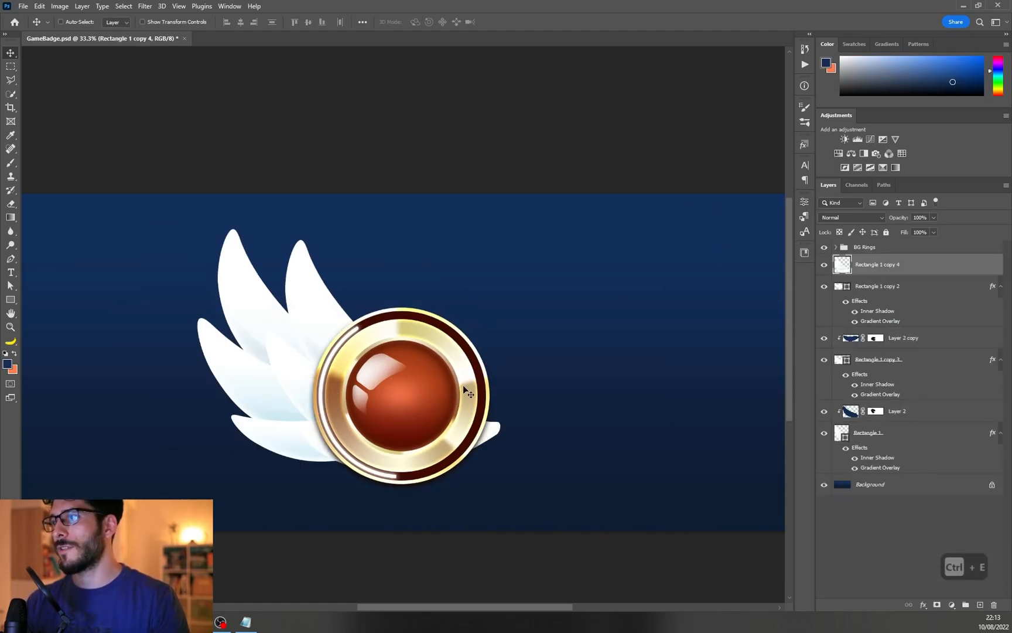
- Transform and duplicate the feather layers, then group them as the Wings group (Ctrl+G)
key(ctrl+t)
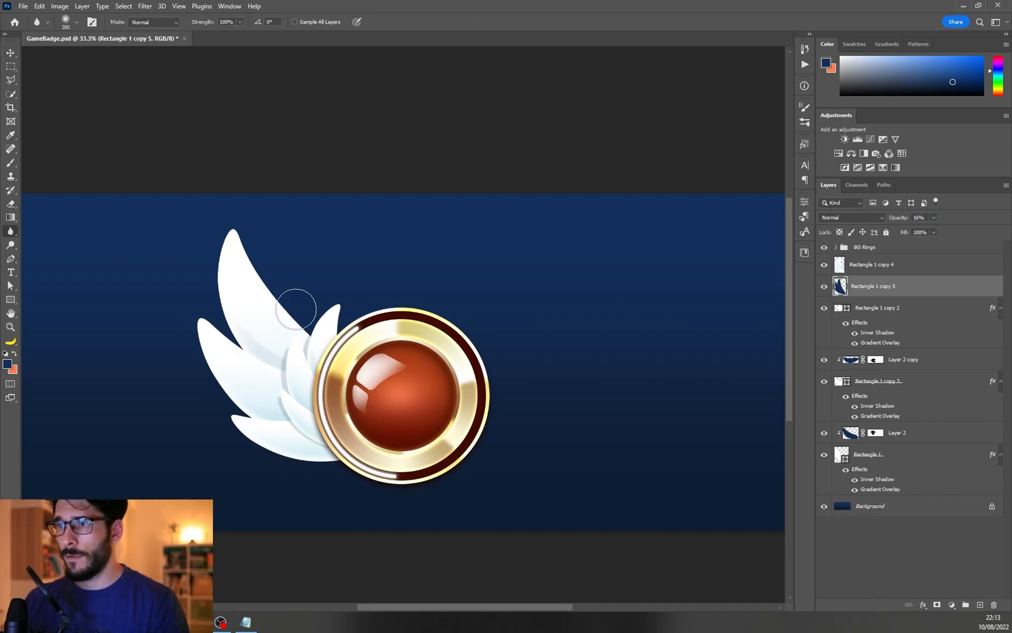
key(ctrl+t)
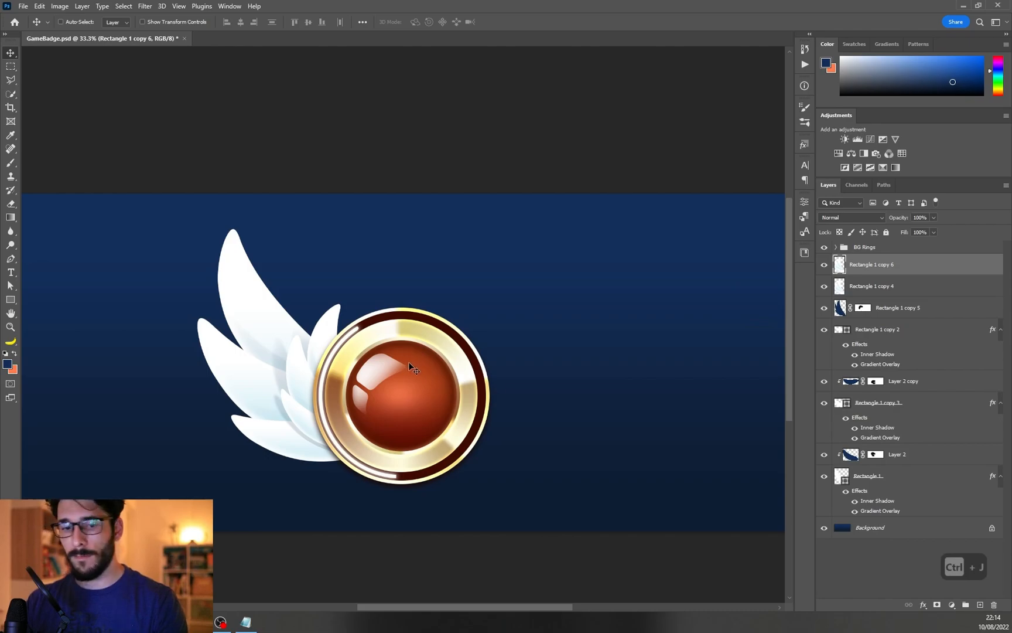
key(Ctrl+t)
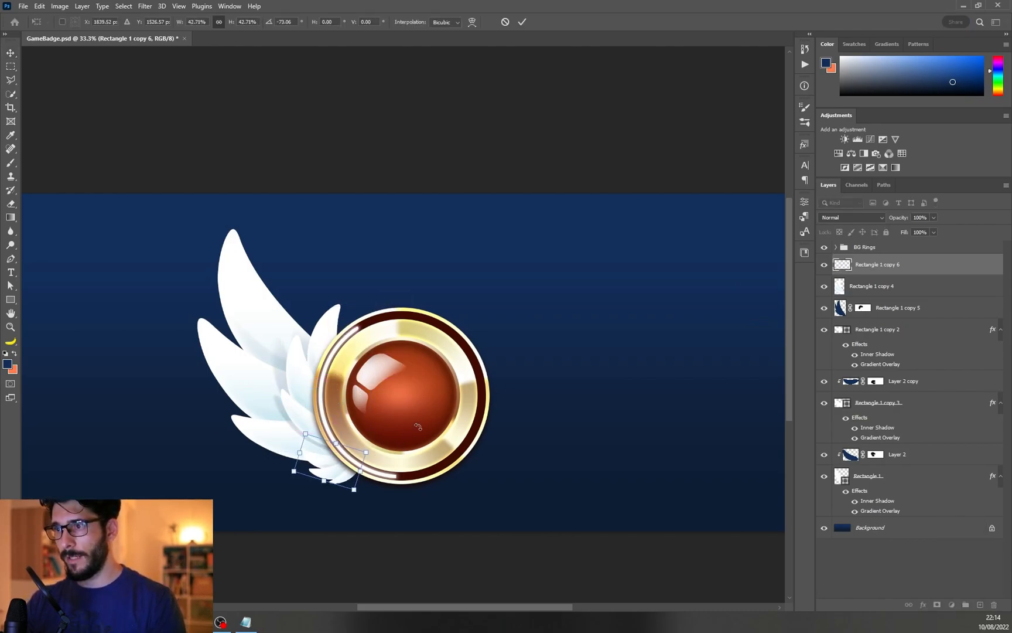
key(ctrl+g)
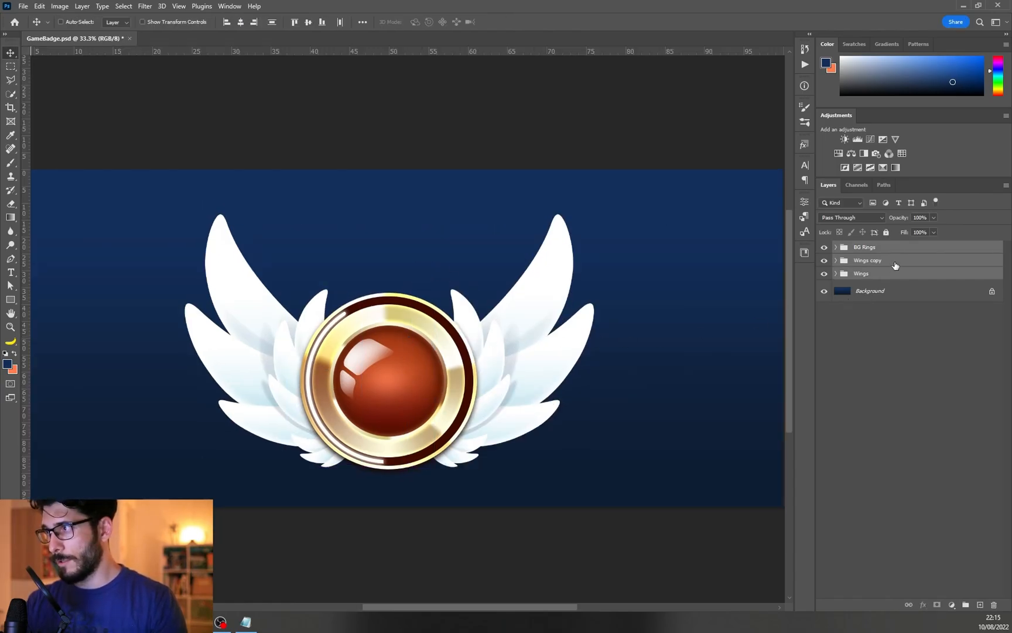
- Draw the orange pointed tab shape above the ring between the wings
drag(345, 196, 425, 246)
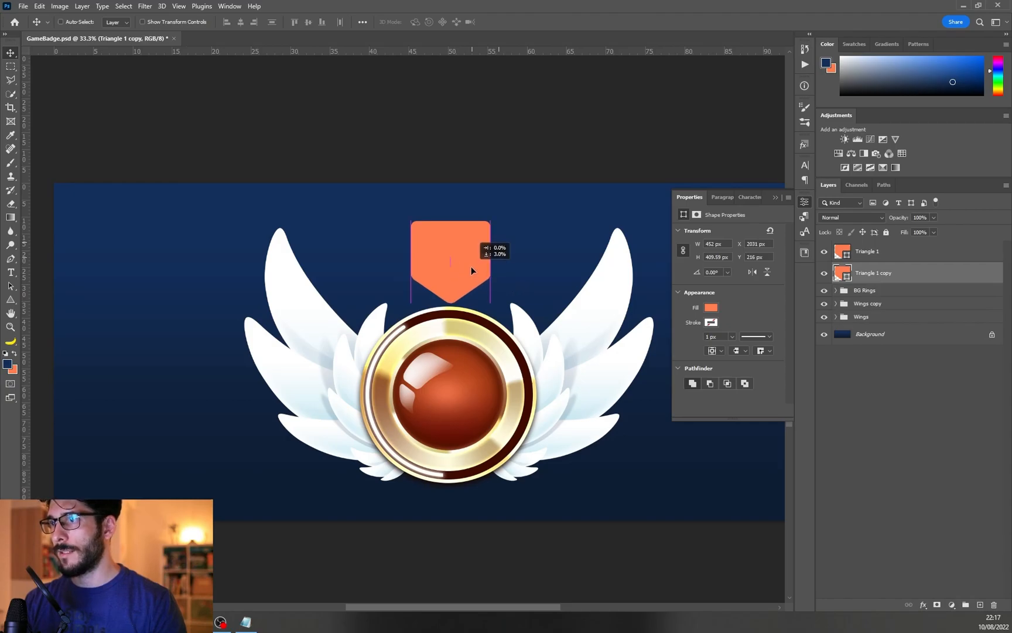
- Merge the ribbon strap layers (Ctrl+E) and resize the strap with Free Transform
key(ctrl+t)
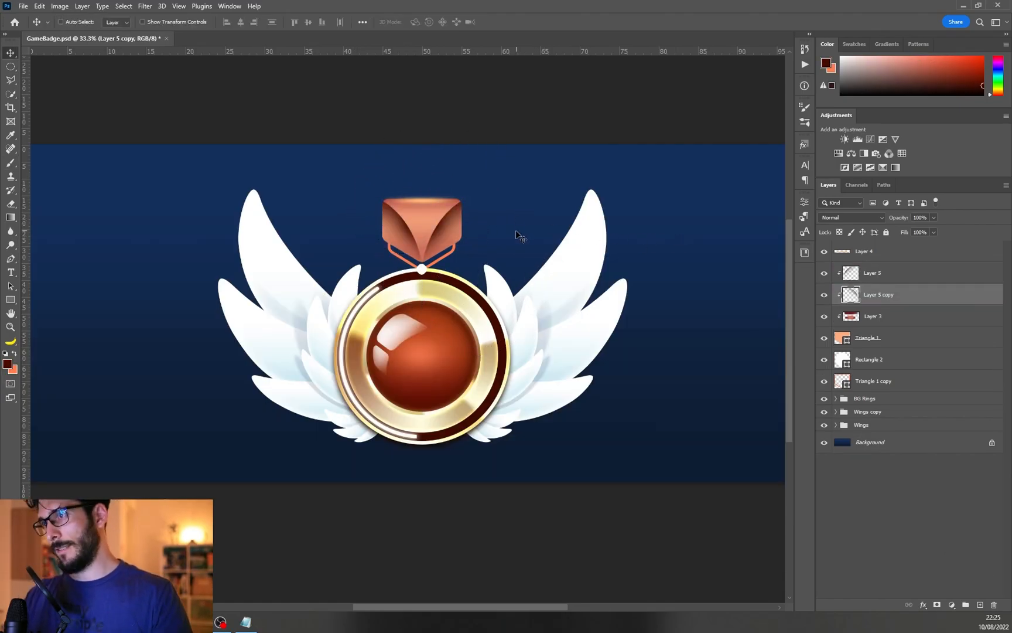
key(ctrl+e)
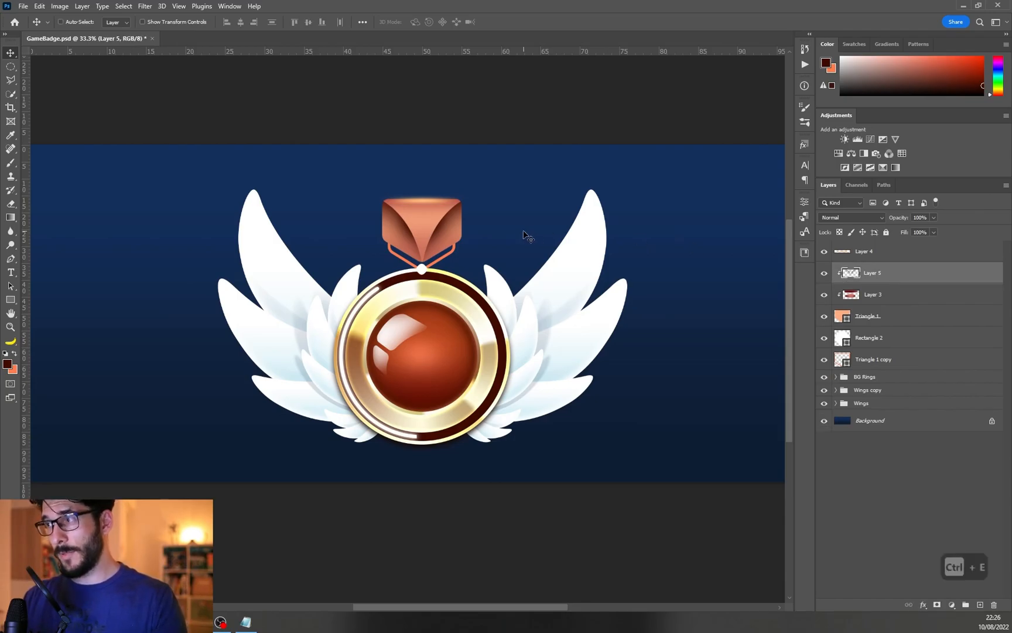
key(ctrl+t)
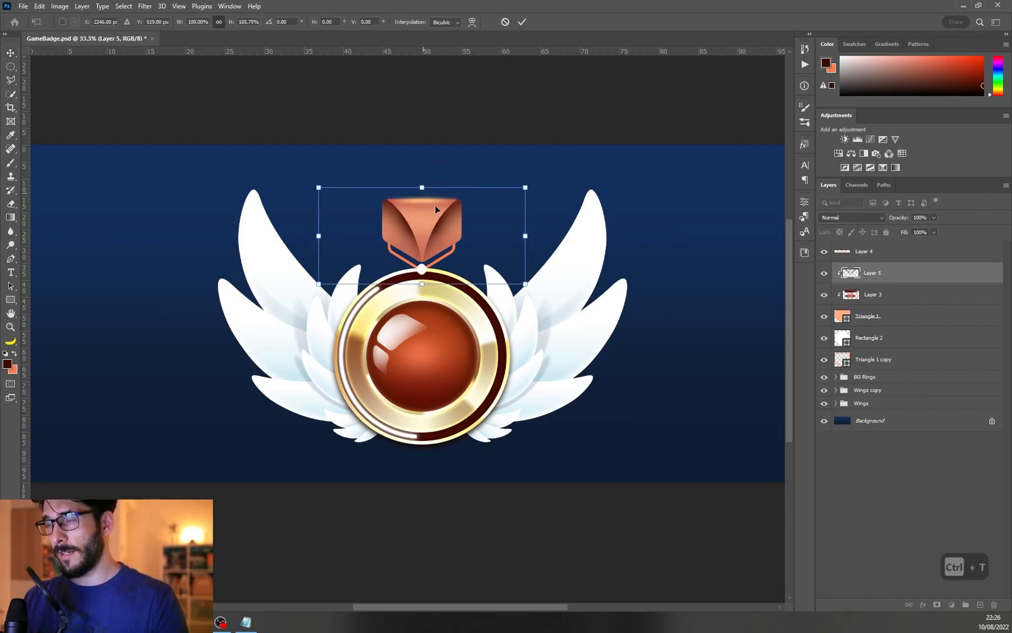